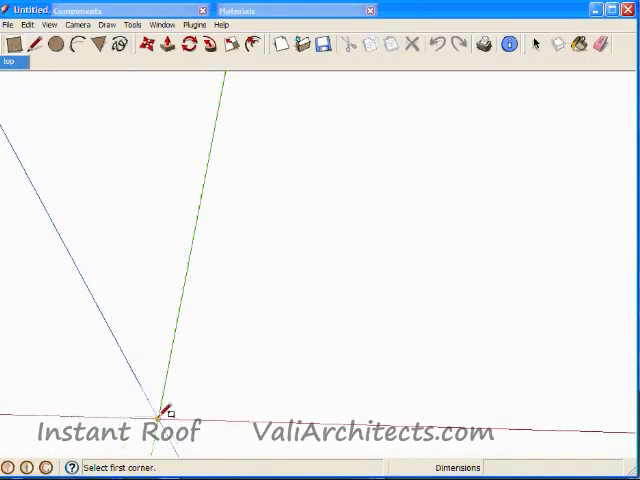
Draw the rectangular footprint of the building on the ground.
{"action": "left_click_drag", "start_coordinate": [164, 412], "coordinate": [430, 320]}
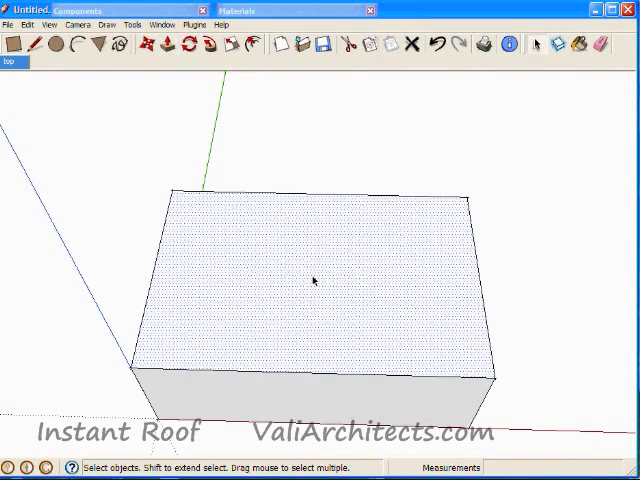
Make a Cali Ranch hip roof with rafters via Instant Roof Pro, inspect its underside, then remove it.
{"action": "left_click", "coordinate": [196, 24]}
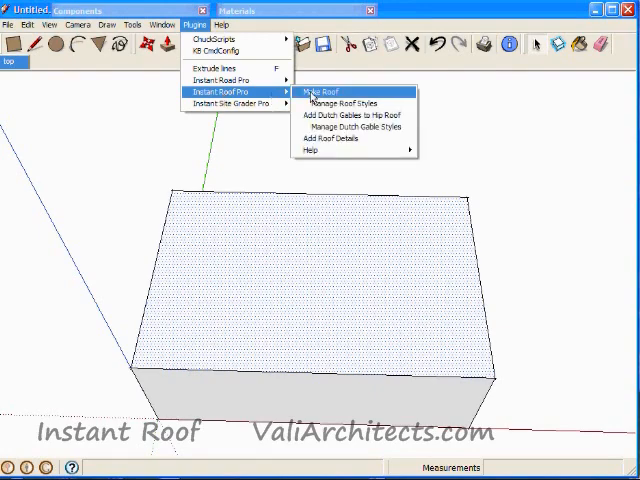
{"action": "left_click", "coordinate": [320, 90]}
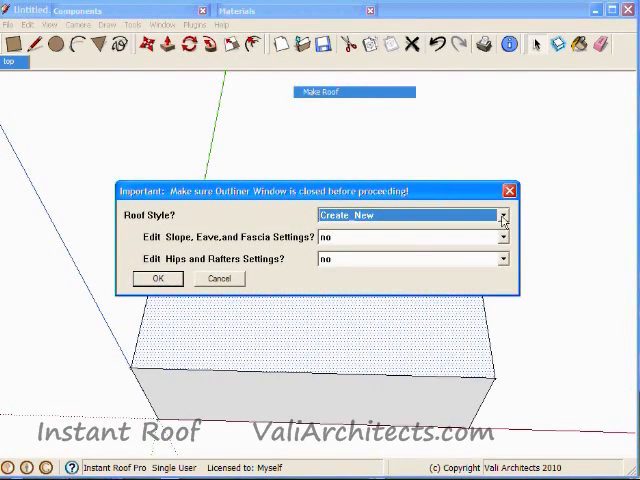
{"action": "left_click", "coordinate": [504, 216]}
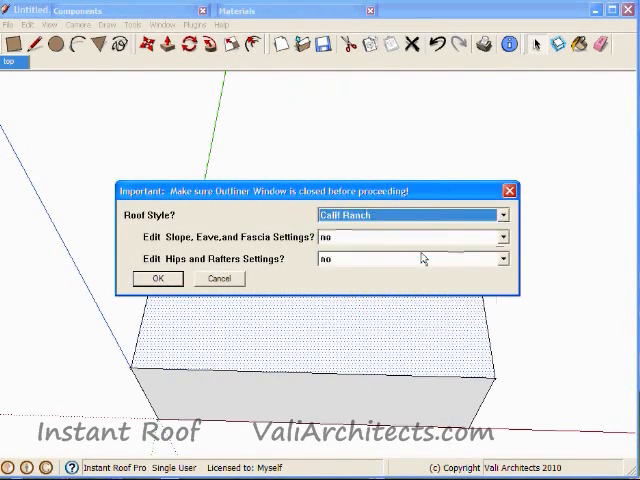
{"action": "left_click", "coordinate": [156, 280]}
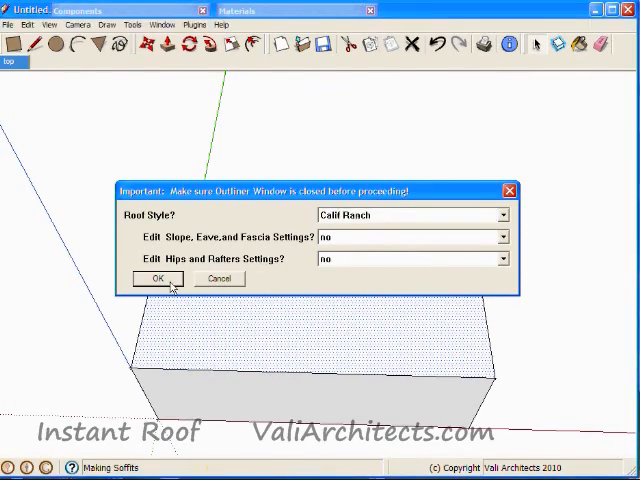
{"action": "left_click", "coordinate": [156, 278]}
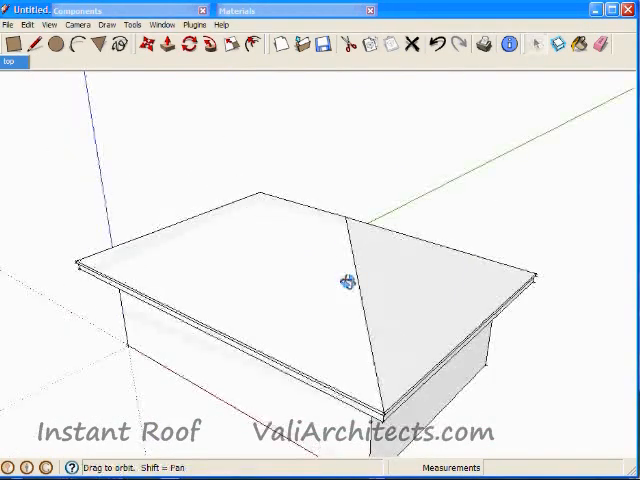
{"action": "left_click_drag", "start_coordinate": [350, 280], "coordinate": [300, 230]}
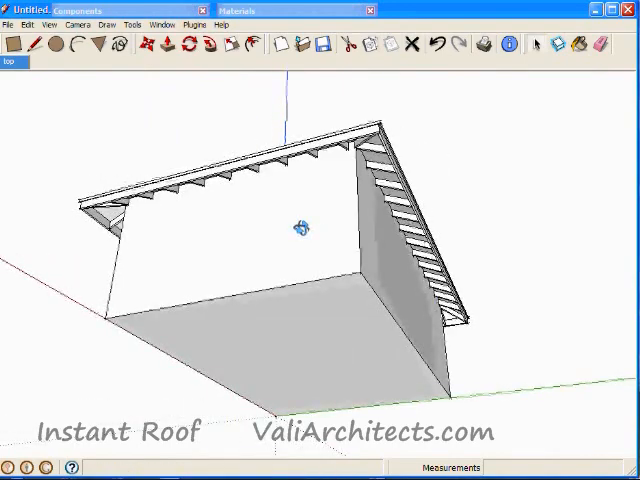
{"action": "left_click", "coordinate": [18, 44]}
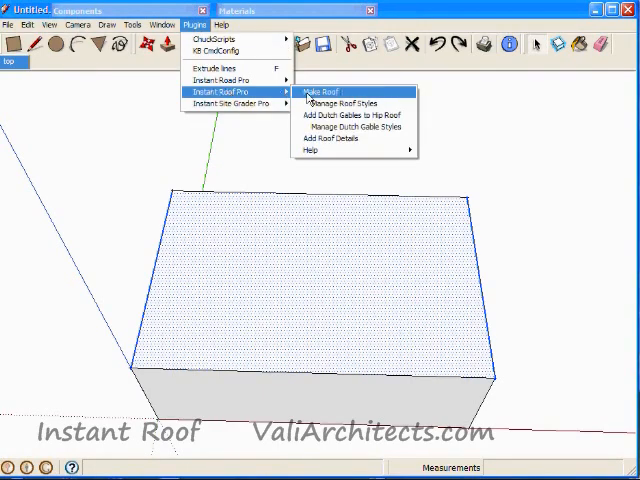
Run Make Roof again to put a gable roof with overhanging eaves on the box.
{"action": "left_click", "coordinate": [324, 92]}
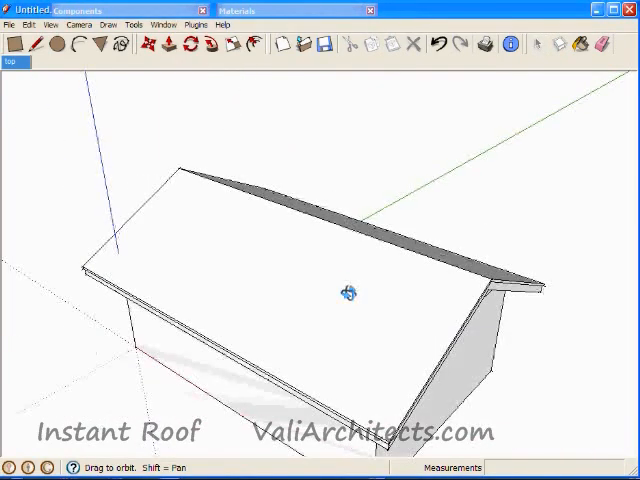
View the gable end's rafters, then erase the roof group to leave the bare box.
{"action": "left_click_drag", "start_coordinate": [348, 292], "coordinate": [210, 164]}
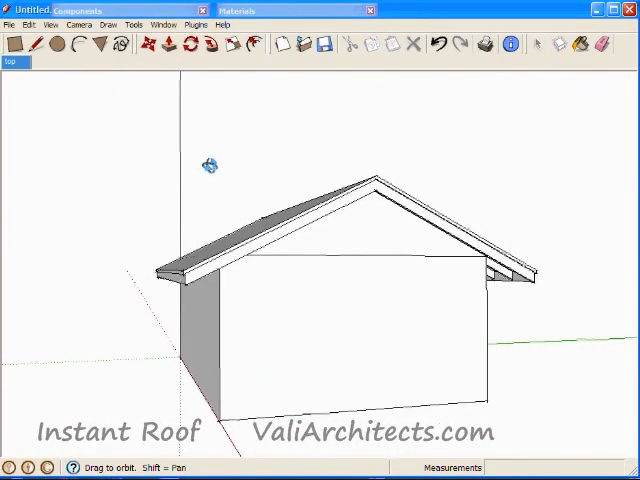
{"action": "left_click", "coordinate": [536, 44]}
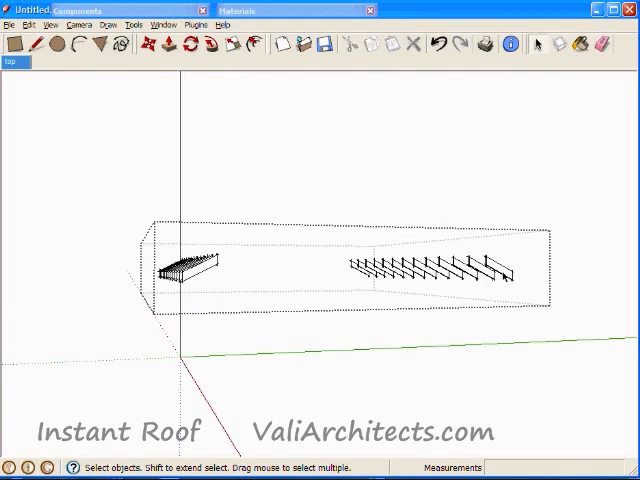
{"action": "right_click", "coordinate": [390, 250]}
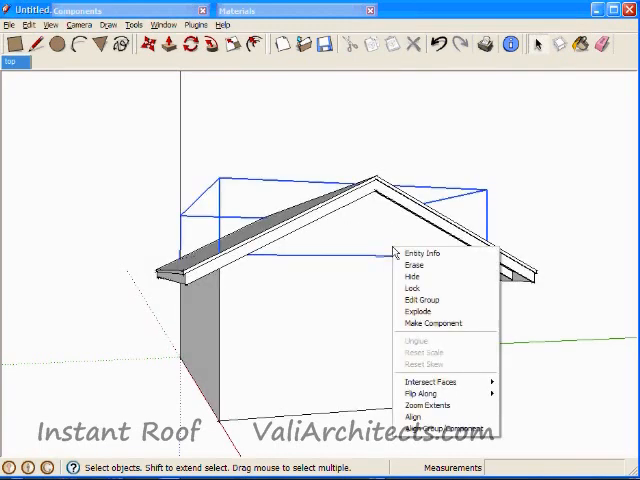
{"action": "left_click", "coordinate": [418, 312]}
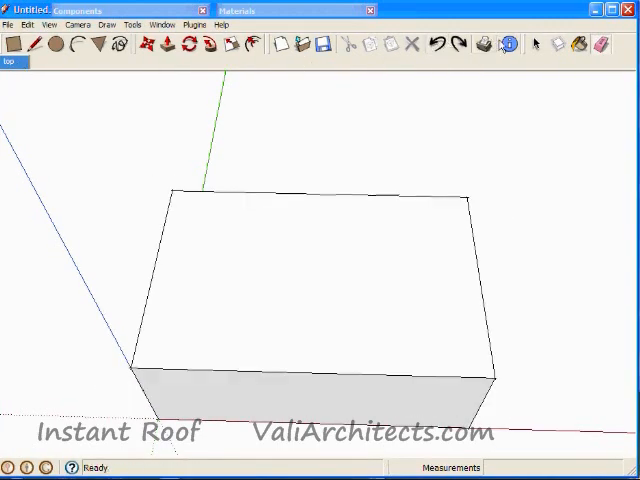
Select the box's top face and bring up the Instant Roof Pro submenu.
{"action": "left_click", "coordinate": [536, 44]}
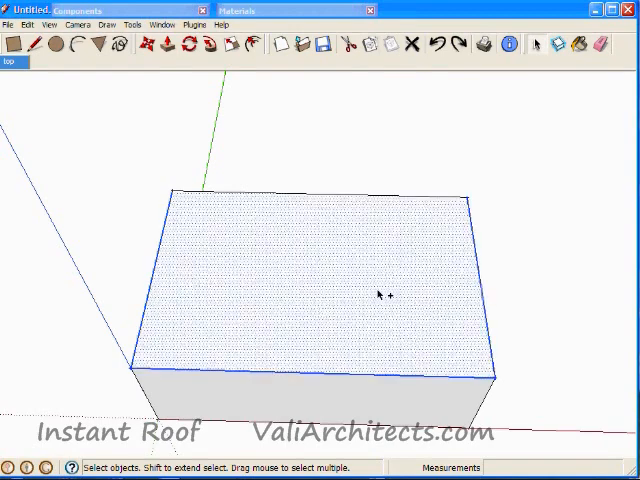
{"action": "left_click", "coordinate": [188, 24]}
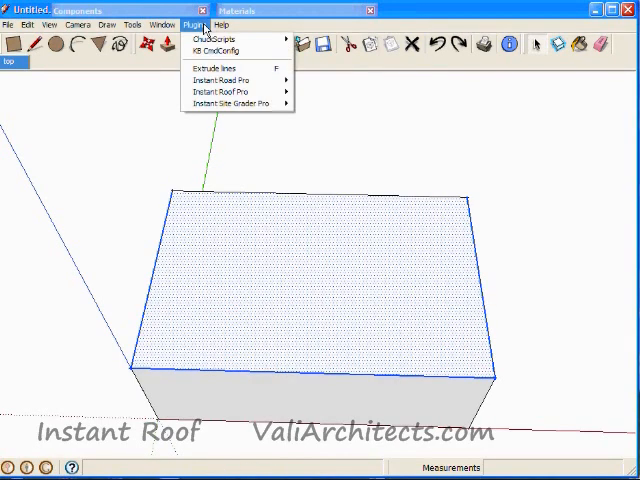
{"action": "mouse_move", "coordinate": [220, 92]}
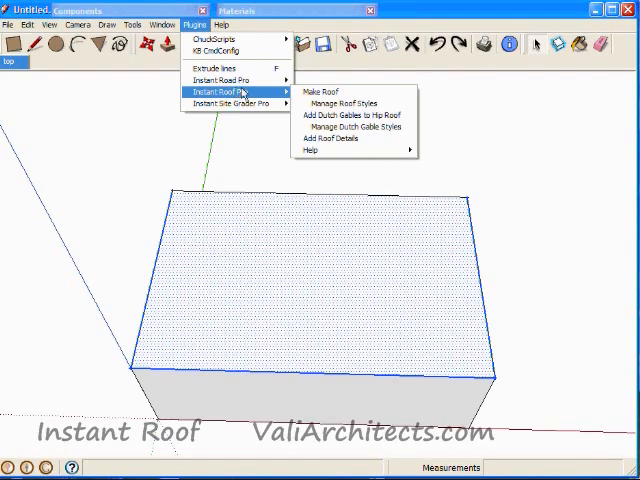
{"action": "left_click", "coordinate": [316, 92]}
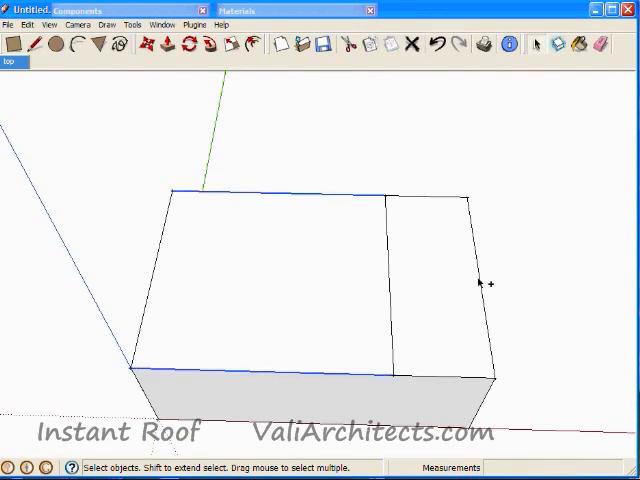
Select both top-face sections and make an intersecting gable roof with an L-shaped ridge.
{"action": "left_click", "coordinate": [320, 278]}
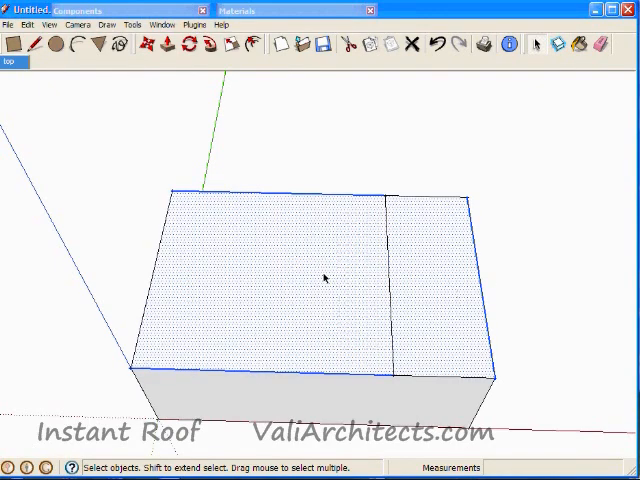
{"action": "left_click", "coordinate": [194, 24]}
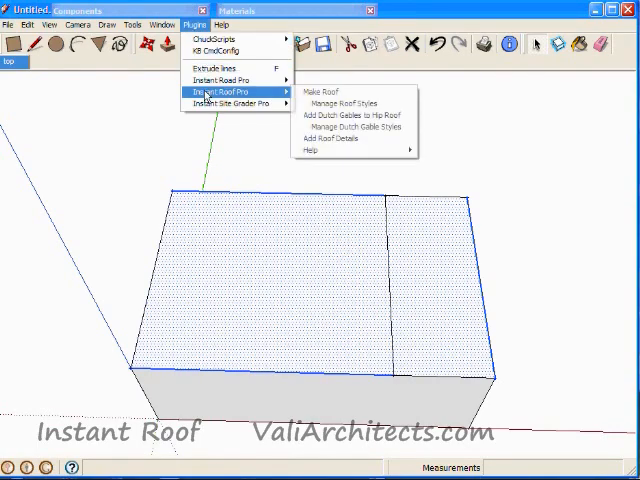
{"action": "left_click", "coordinate": [322, 92]}
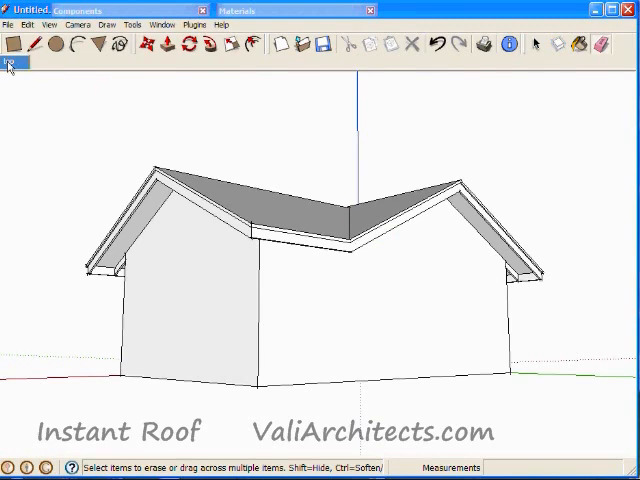
Erase the L-shaped roof, try Make Roof on the box, then remove that roof too.
{"action": "left_click", "coordinate": [432, 44]}
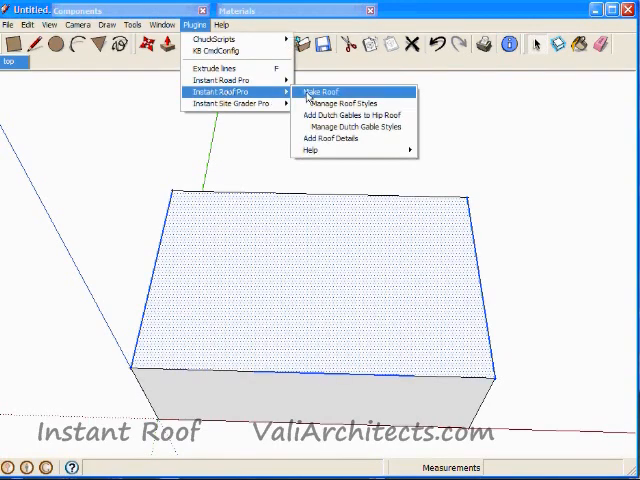
{"action": "left_click", "coordinate": [324, 92]}
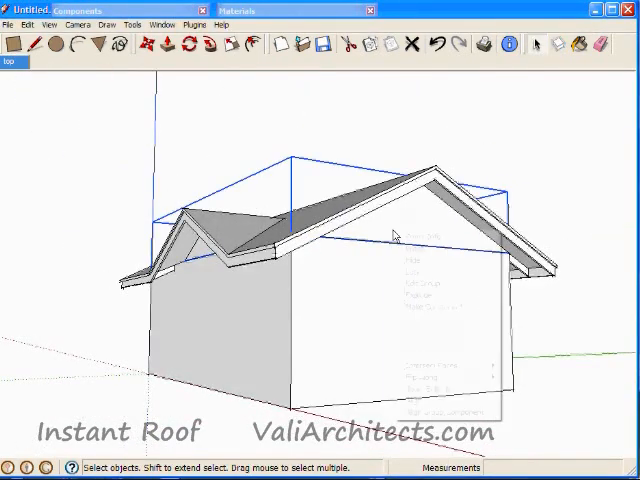
{"action": "left_click", "coordinate": [600, 44]}
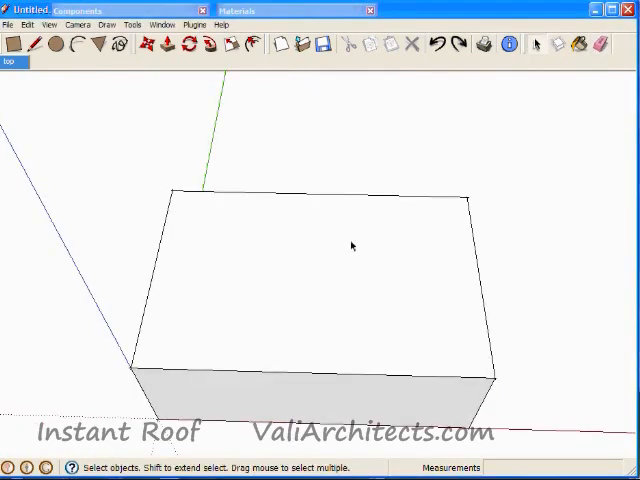
Make a Cali Ranch hip roof on the box's top face and select both triangular hip end faces.
{"action": "left_click", "coordinate": [194, 24]}
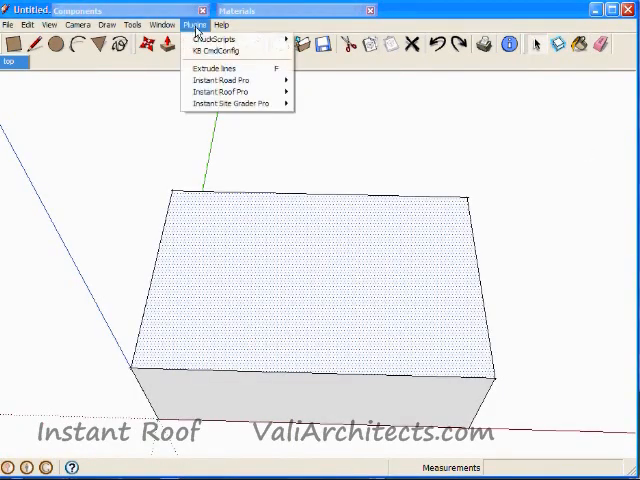
{"action": "left_click", "coordinate": [222, 92]}
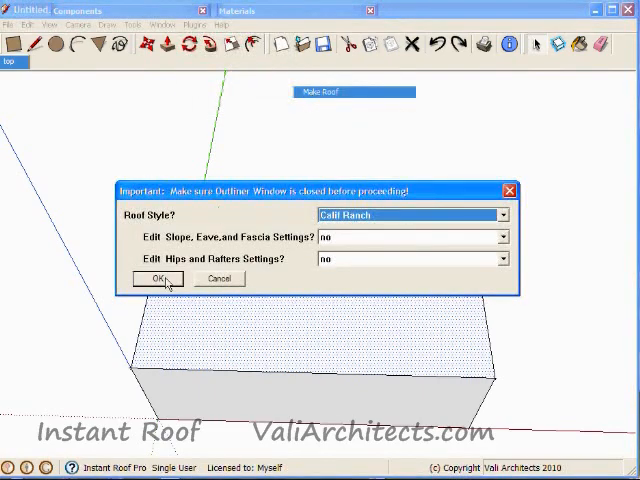
{"action": "left_click", "coordinate": [156, 278]}
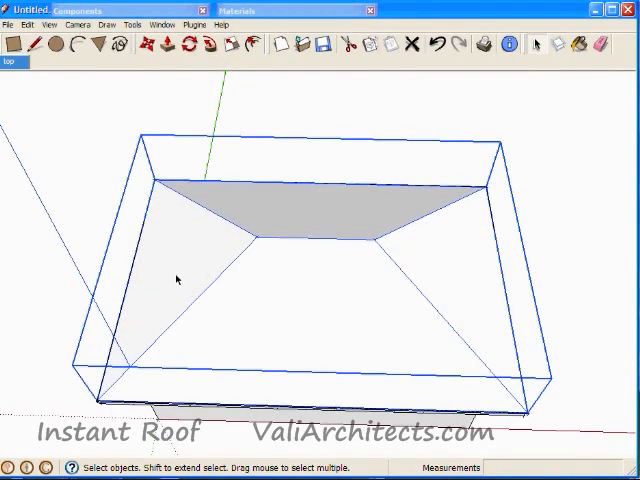
{"action": "left_click", "coordinate": [178, 280]}
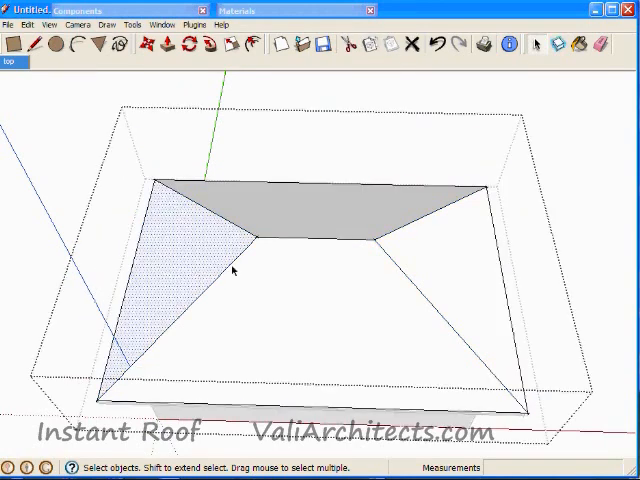
{"action": "left_click", "coordinate": [196, 24]}
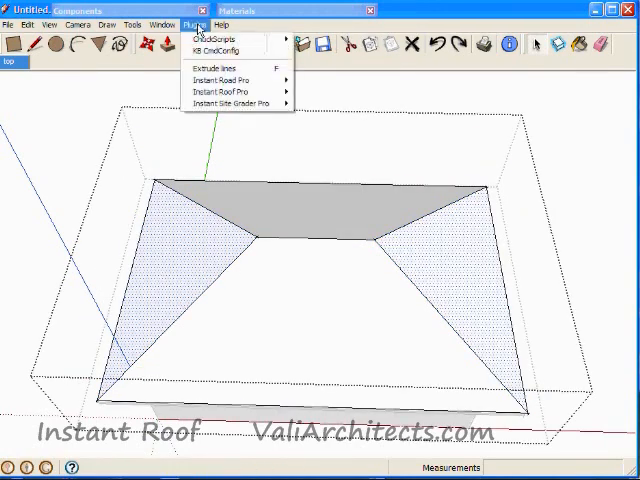
{"action": "mouse_move", "coordinate": [222, 104]}
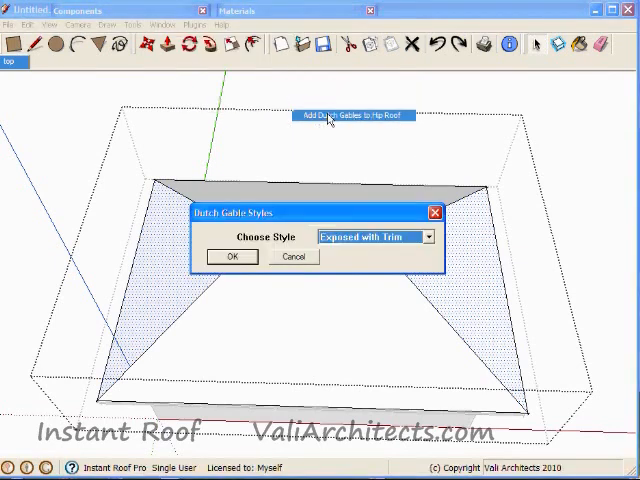
Add Exposed with Trim Dutch gables to the hip roof ends, accepting the default parameters.
{"action": "left_click", "coordinate": [428, 236]}
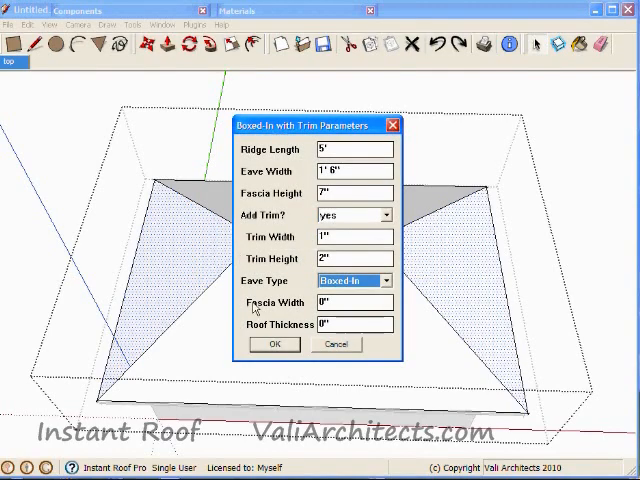
{"action": "left_click", "coordinate": [274, 344]}
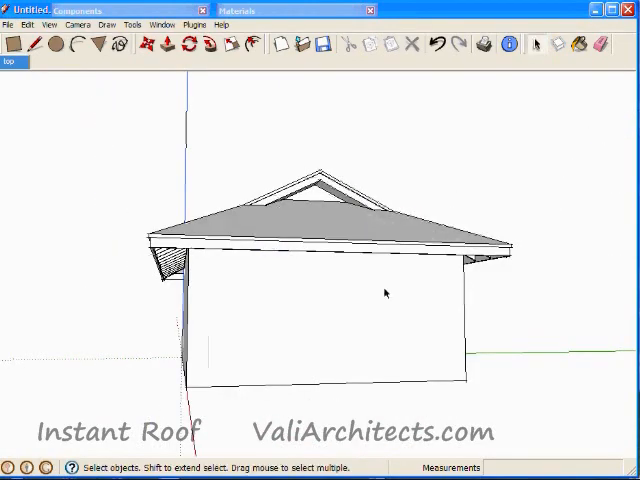
{"action": "left_click_drag", "start_coordinate": [384, 292], "coordinate": [164, 304]}
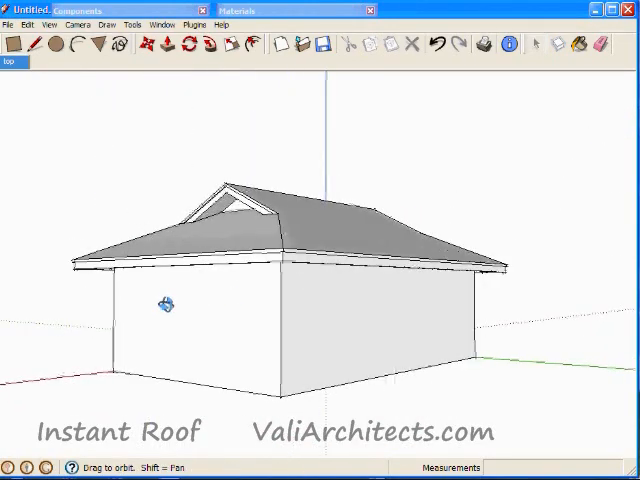